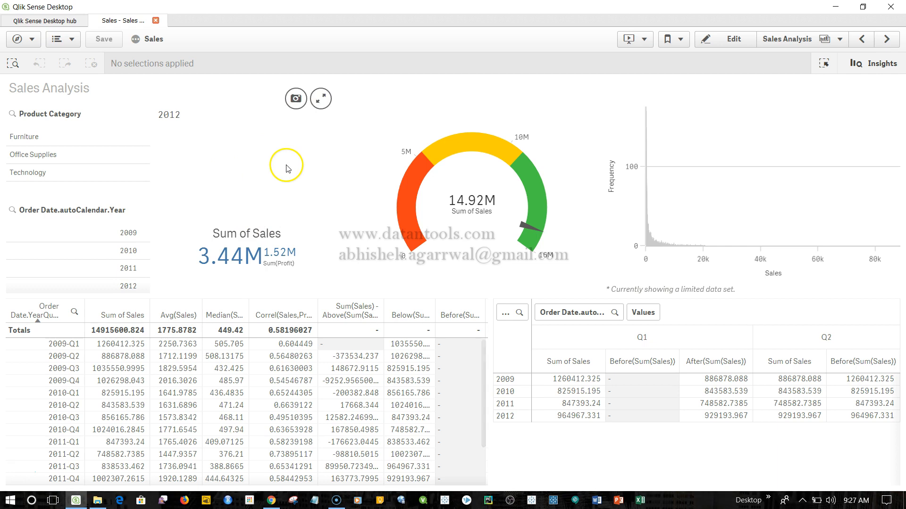
mouse_move(125, 27)
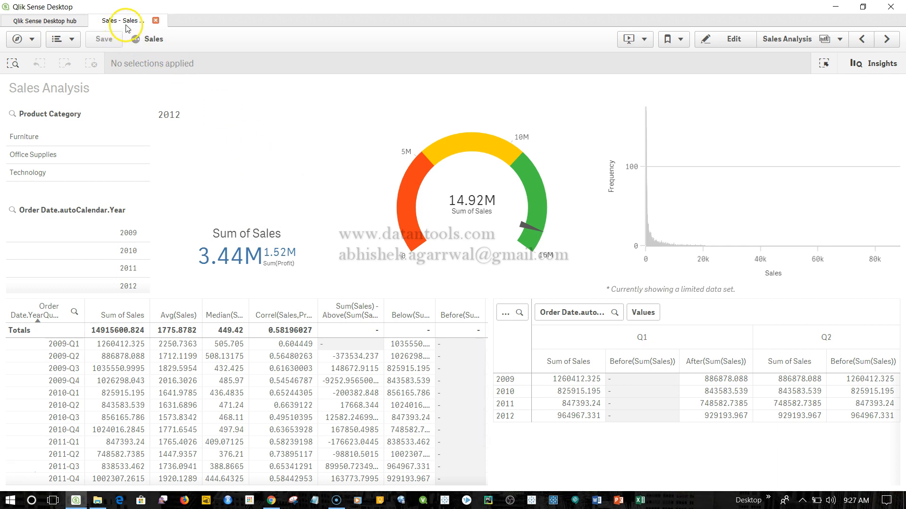
Search qlikcloud in Chrome and land on the Qlik Cloud Hub My work page.
left_click(45, 21)
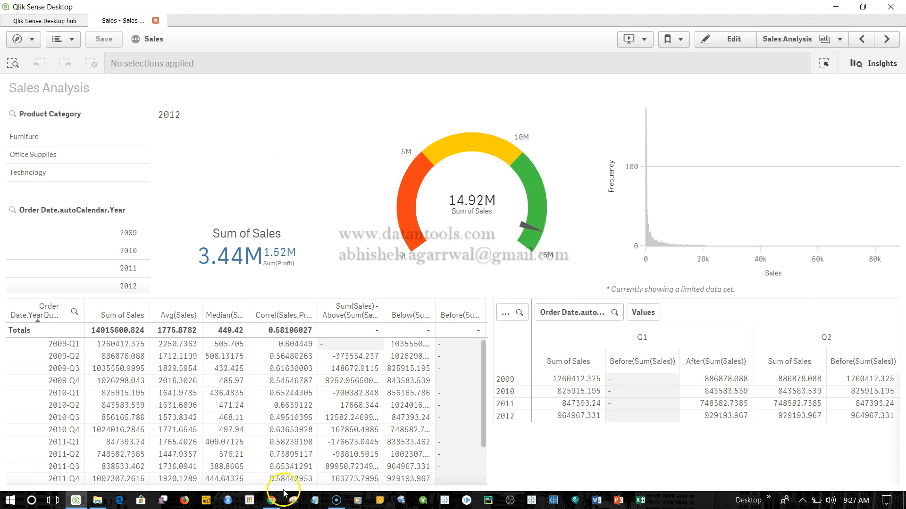
left_click(271, 500)
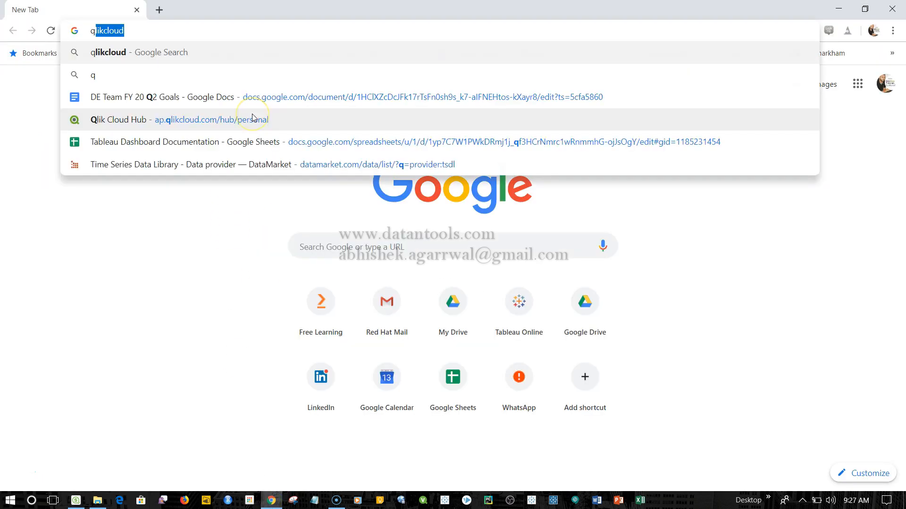
key("Return")
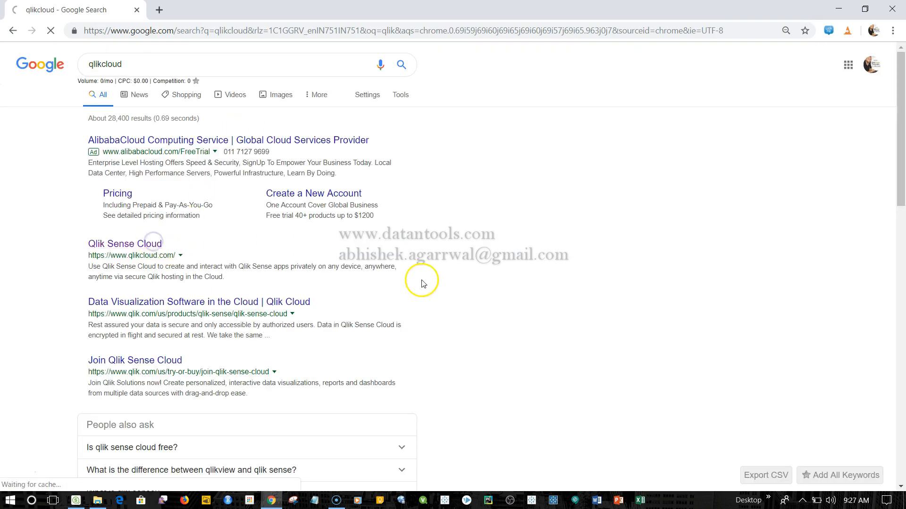
left_click(125, 243)
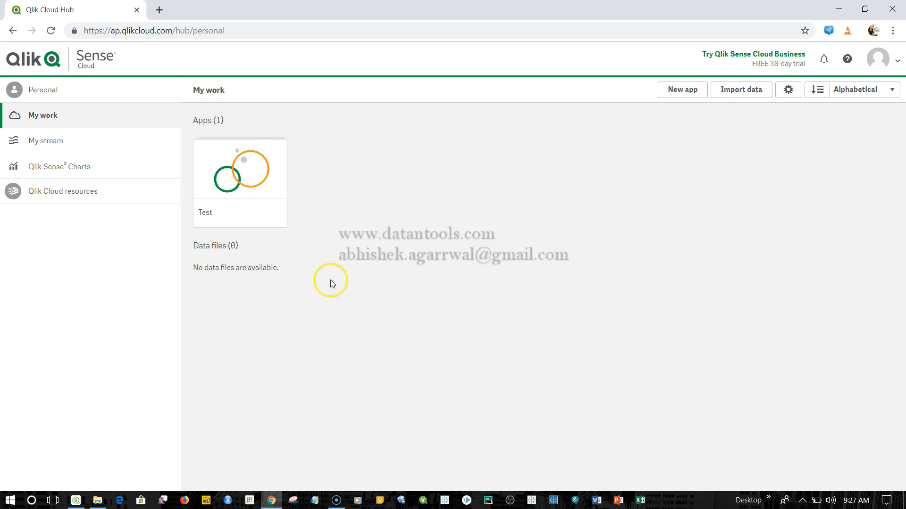
mouse_move(351, 163)
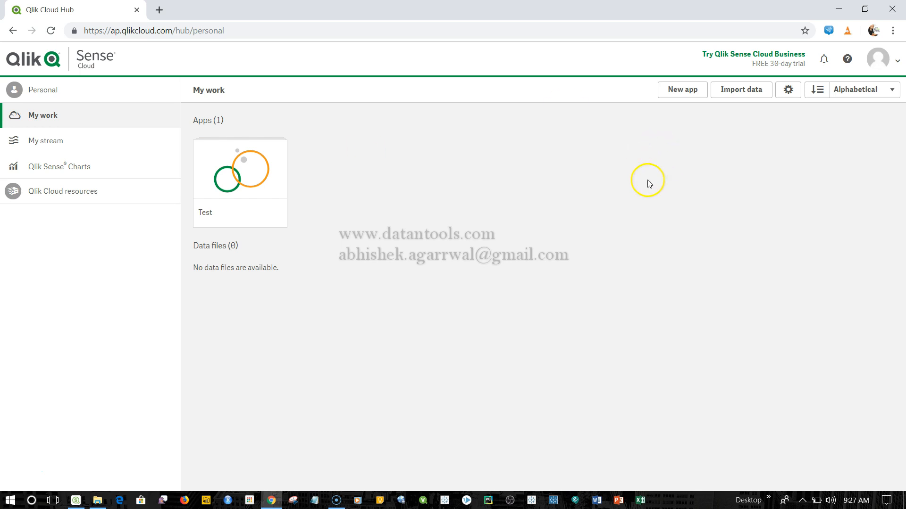
Start a new app in My work, choosing to upload an existing app file.
left_click(681, 89)
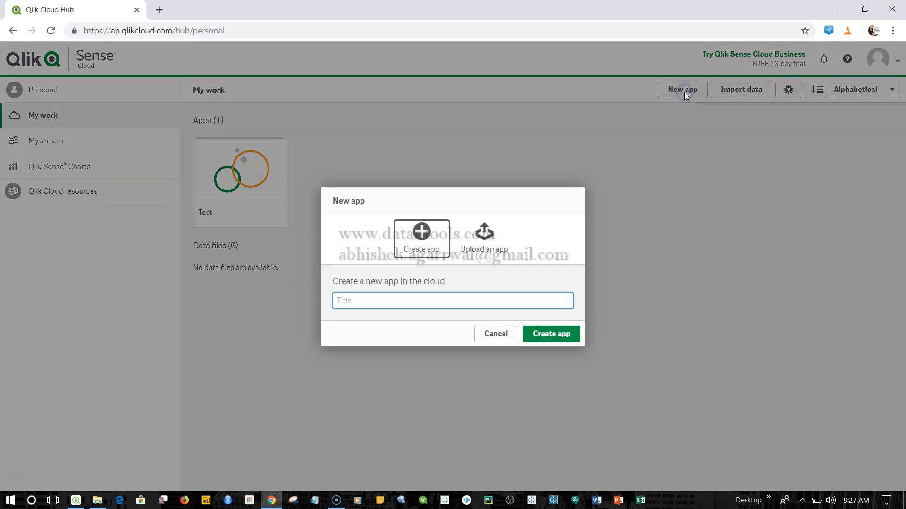
mouse_move(424, 258)
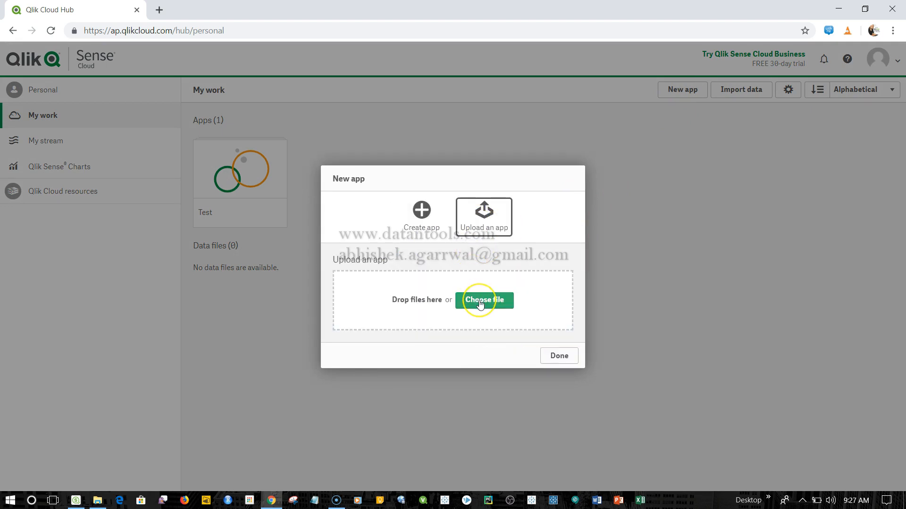
mouse_move(481, 304)
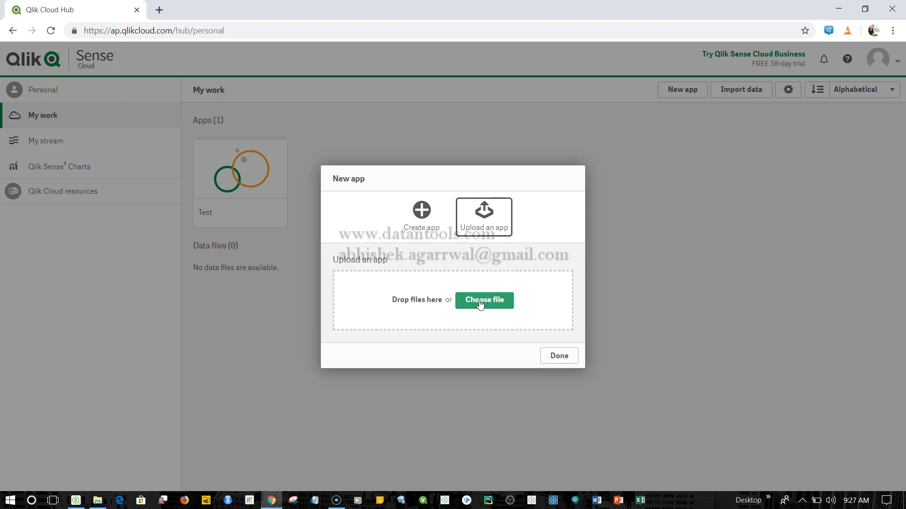
Upload Sales.qvf from Documents\Qlik\Sense\Apps as the new Sales app.
left_click(484, 300)
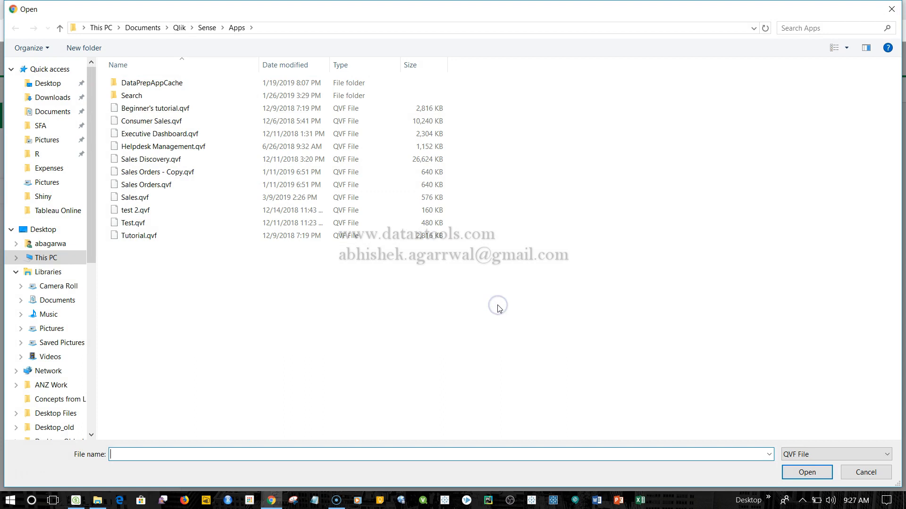
mouse_move(152, 45)
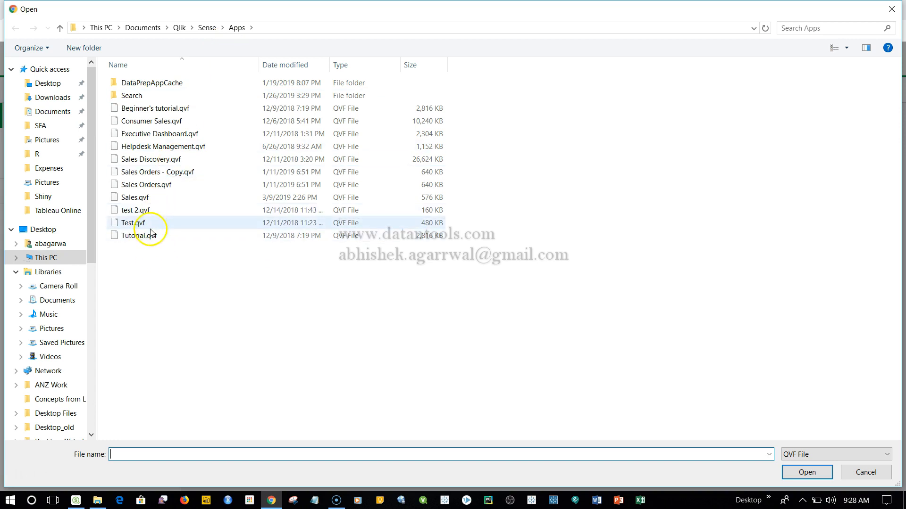
left_click(806, 473)
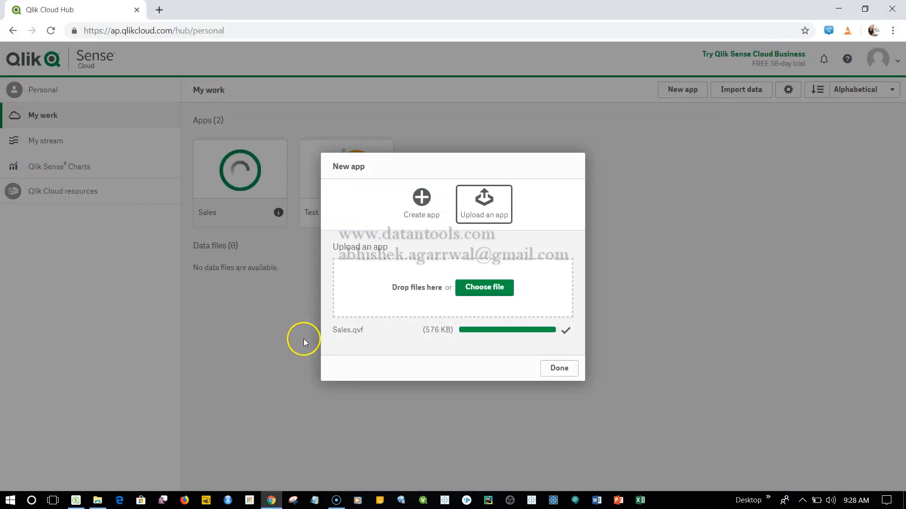
mouse_move(533, 344)
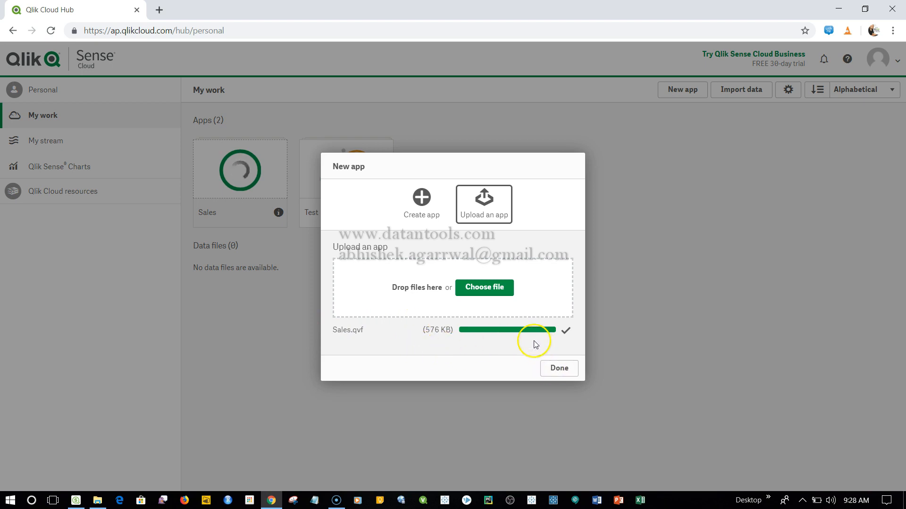
left_click(558, 368)
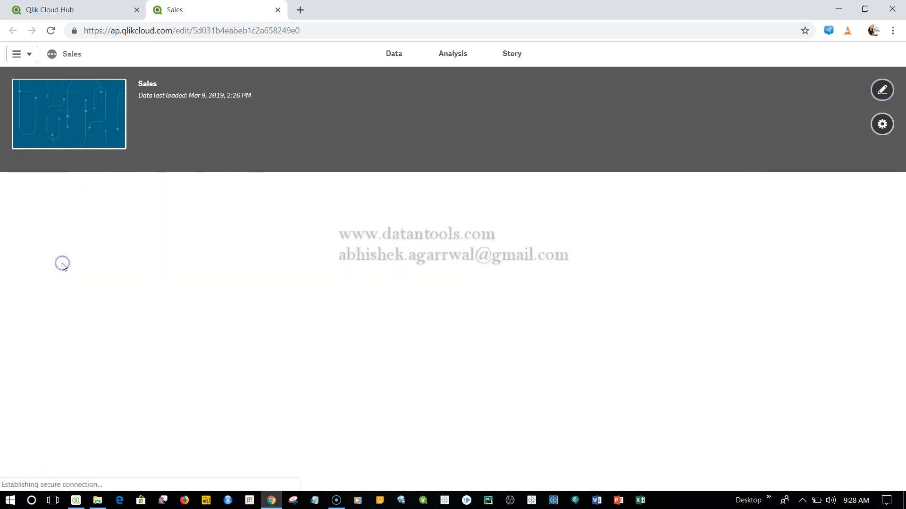
Browse the Sales app's My new sheet charts and its stories view.
left_click(452, 53)
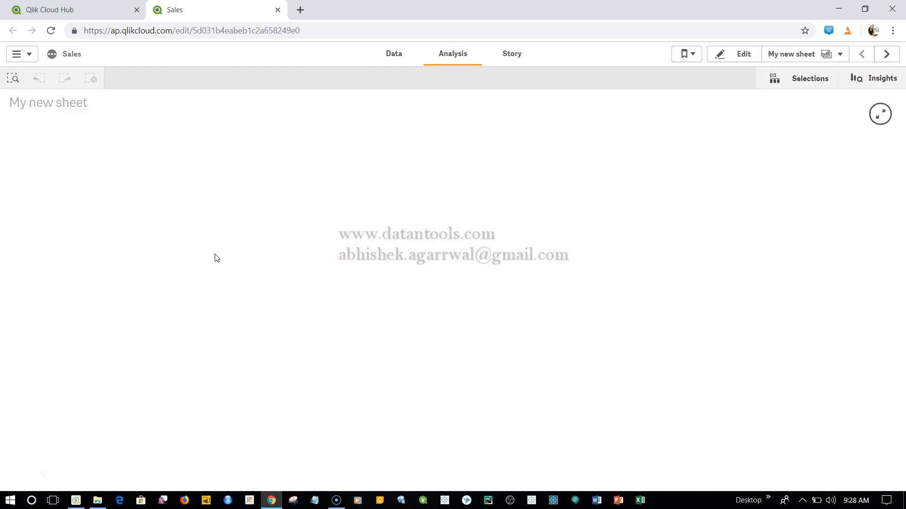
left_click(452, 53)
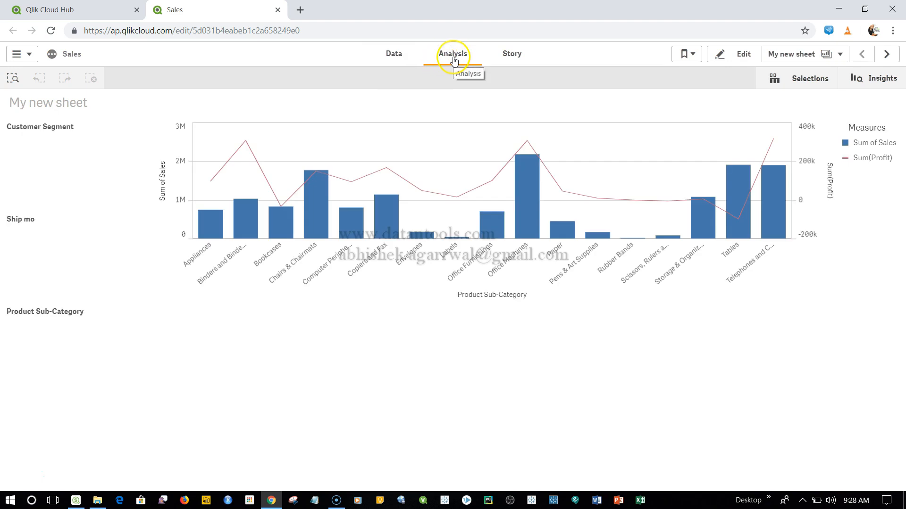
left_click(452, 53)
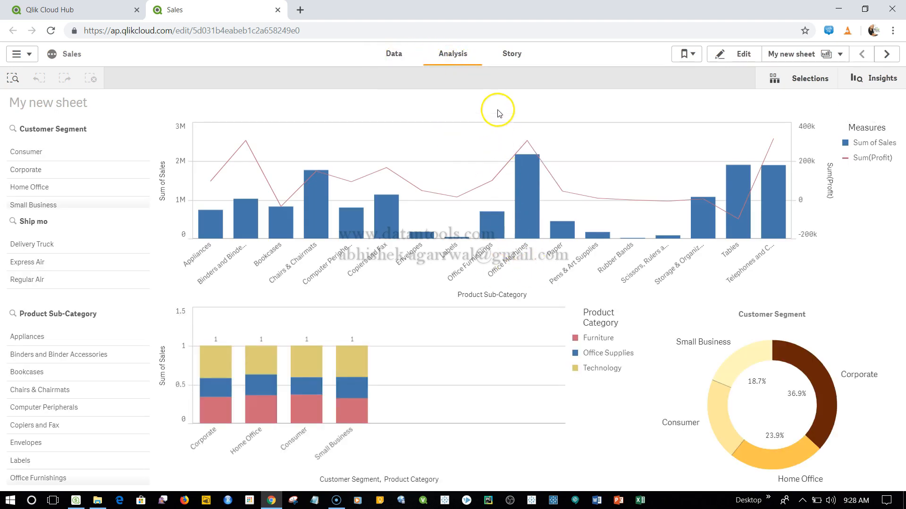
mouse_move(510, 53)
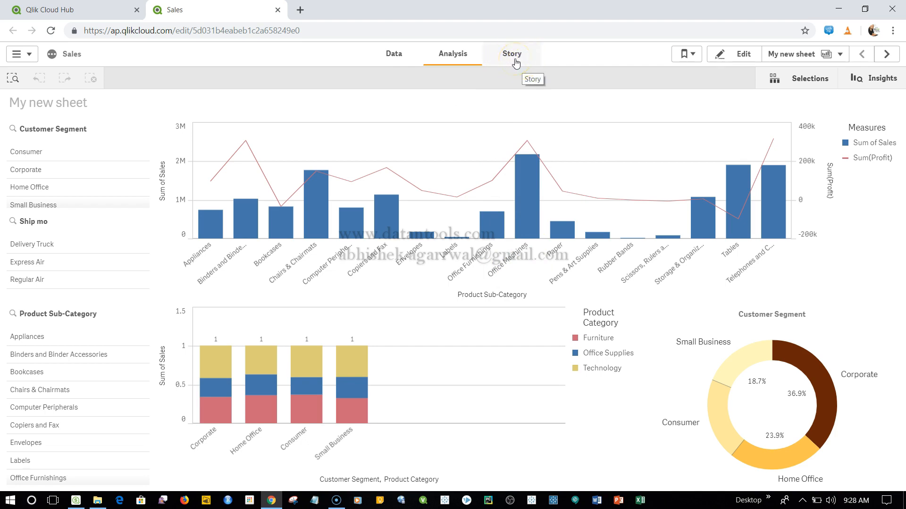
left_click(511, 53)
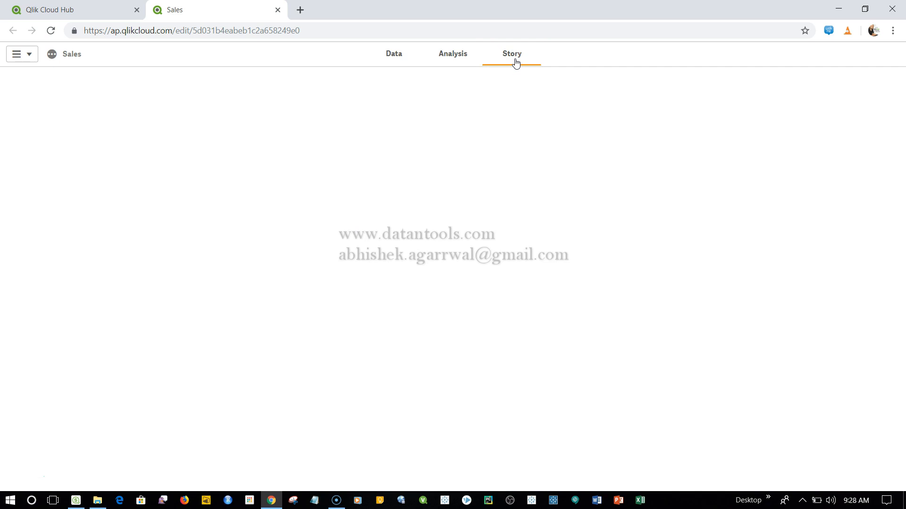
left_click(452, 53)
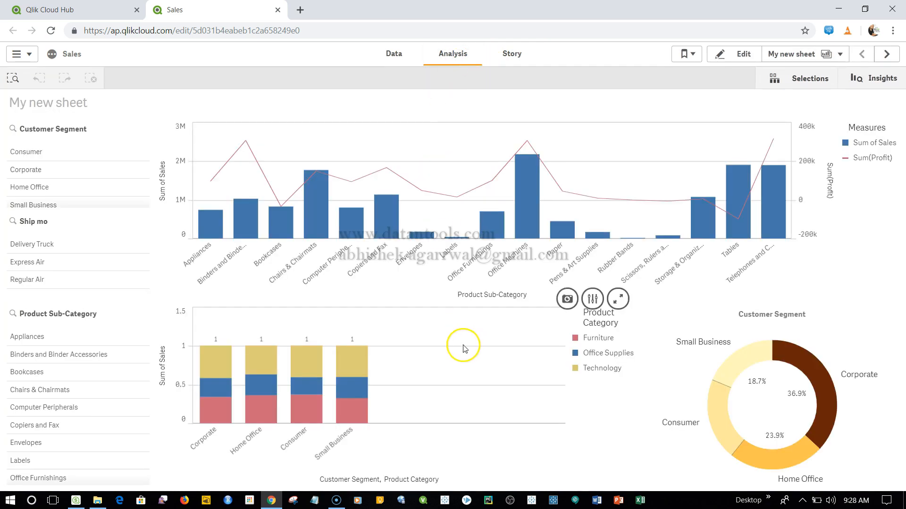
mouse_move(428, 98)
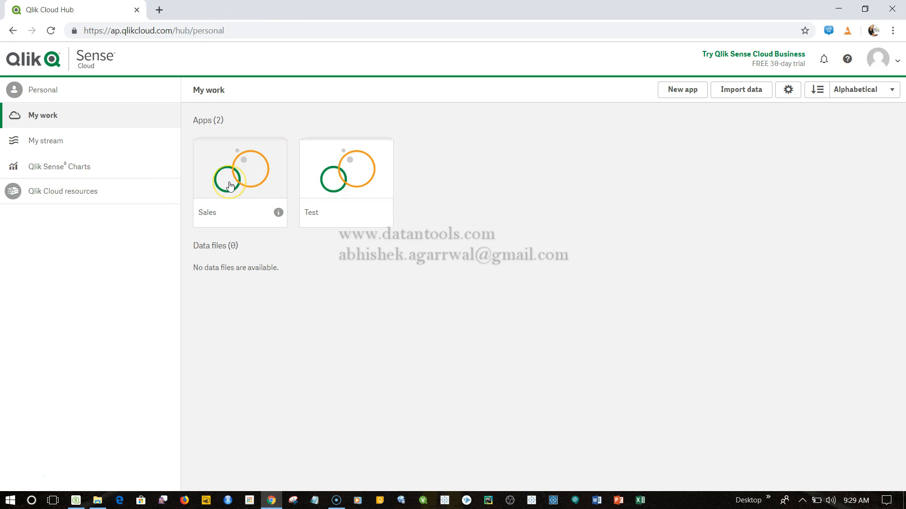
mouse_move(60, 140)
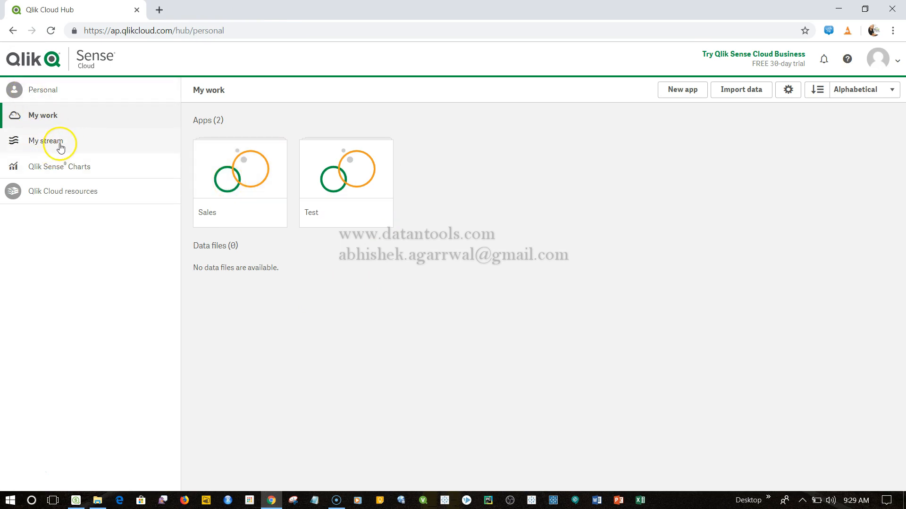
Check My stream, then publish the Sales app from My work to My stream.
left_click(46, 141)
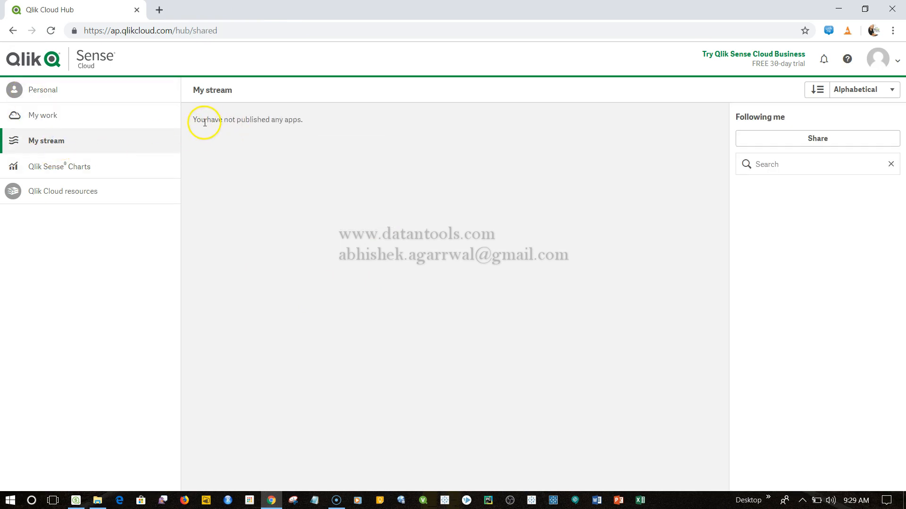
mouse_move(291, 123)
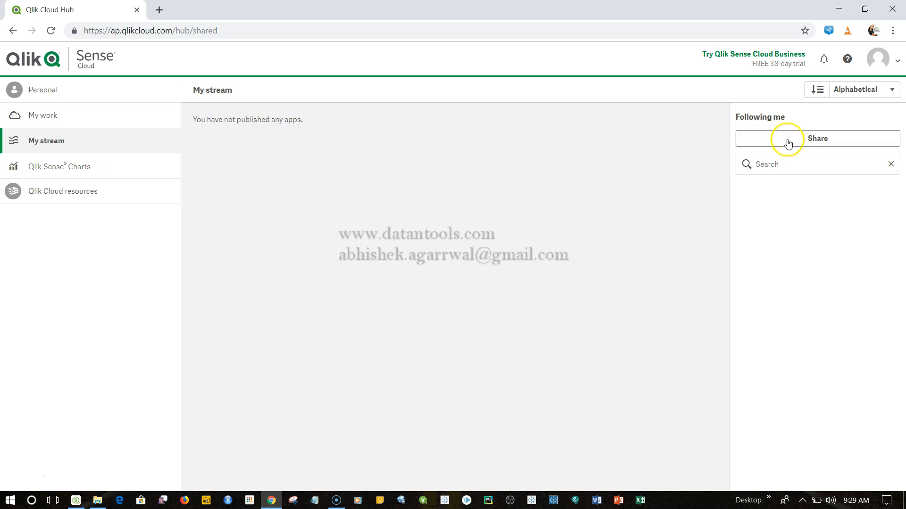
left_click(43, 115)
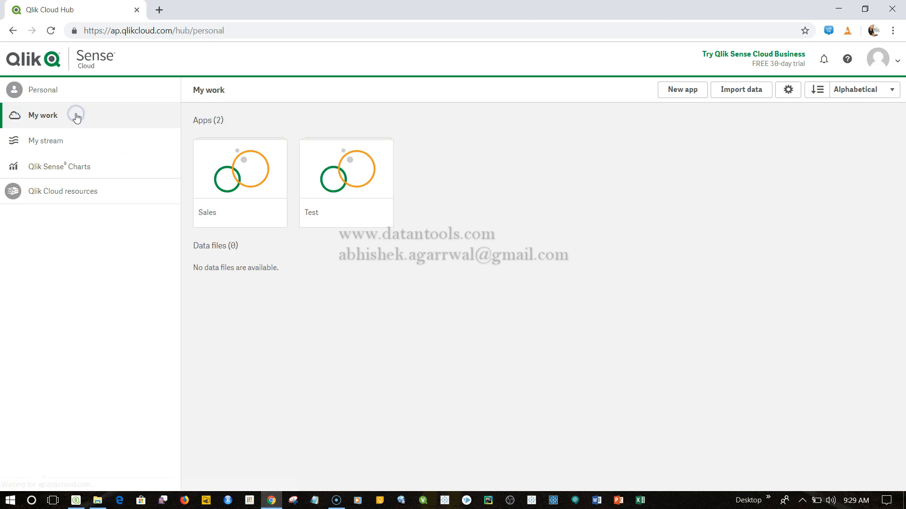
right_click(238, 168)
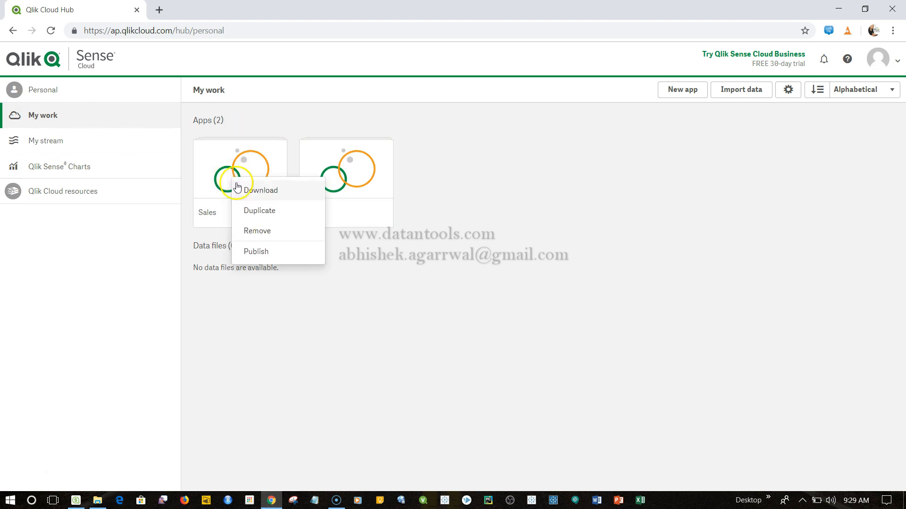
mouse_move(247, 192)
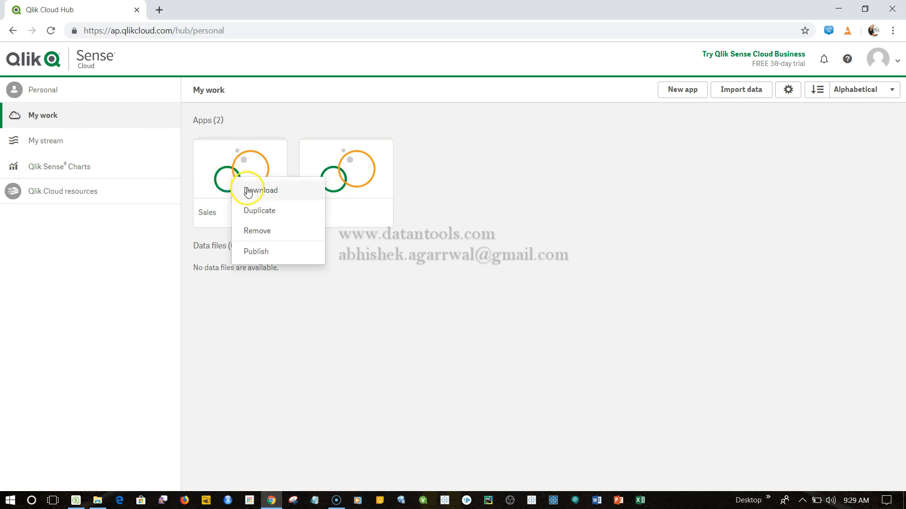
left_click(255, 251)
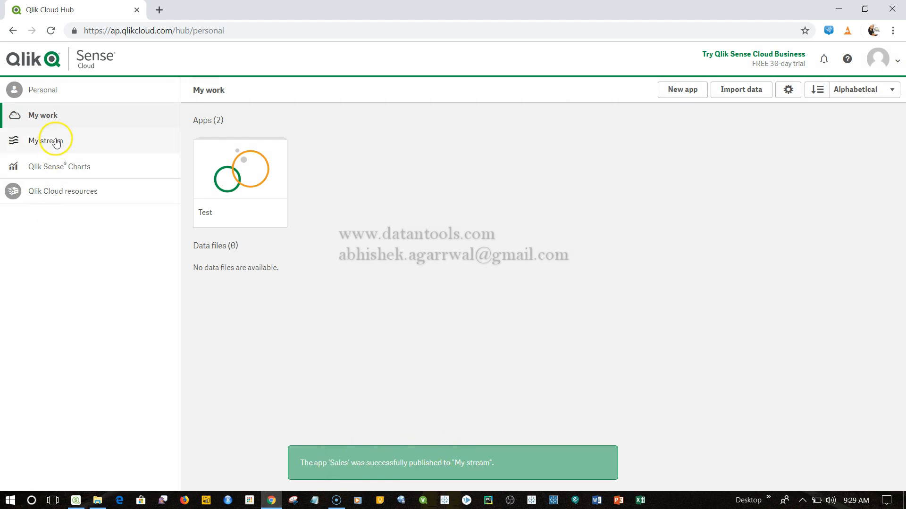
View Sales in My stream and cancel the Share dialog without inviting anyone.
left_click(45, 140)
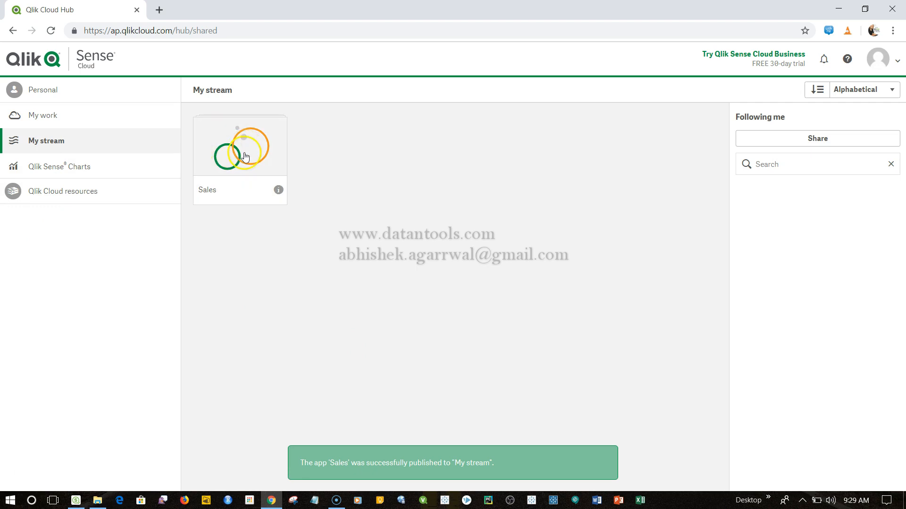
left_click(817, 139)
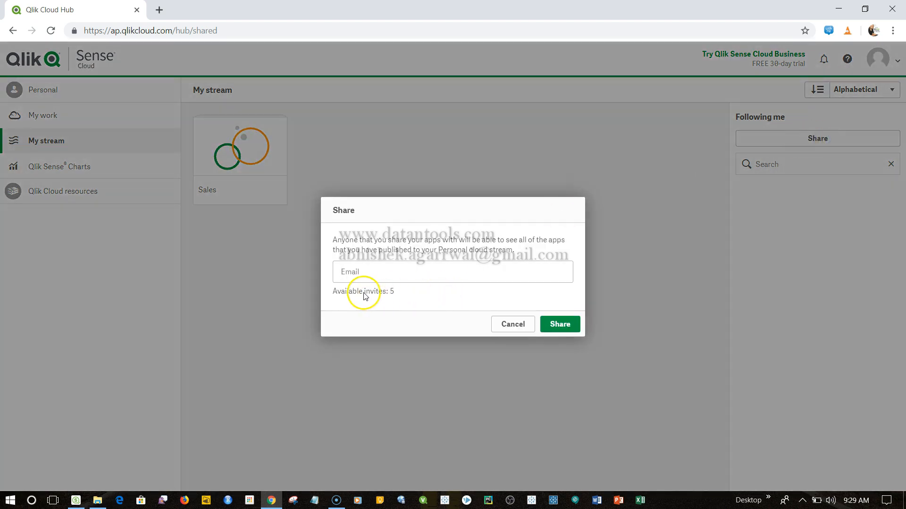
mouse_move(404, 294)
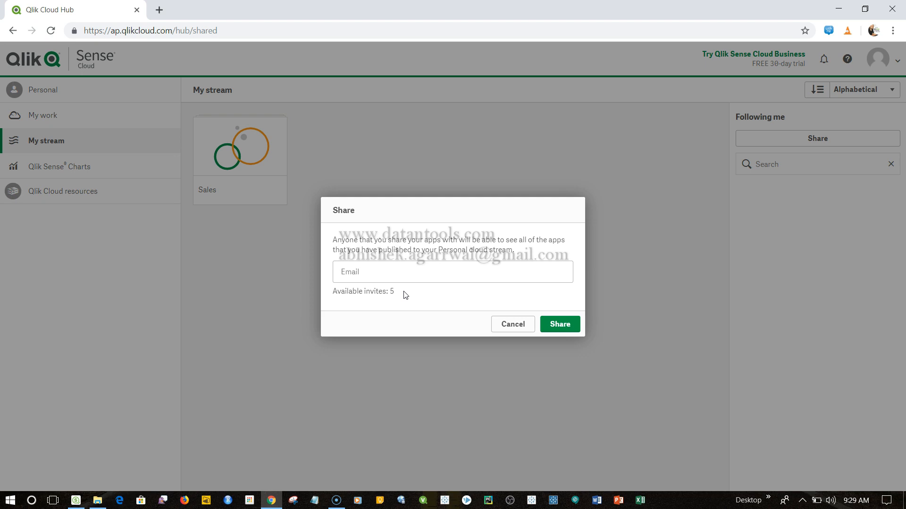
mouse_move(512, 324)
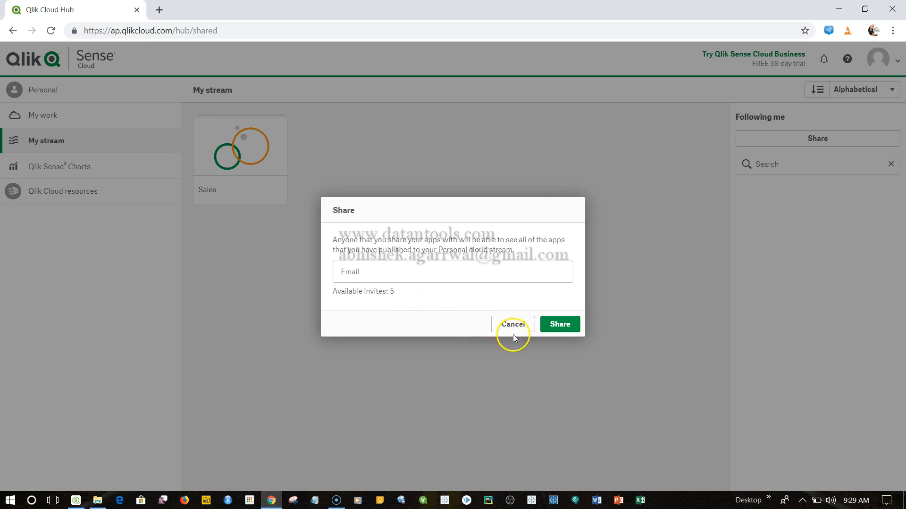
left_click(511, 323)
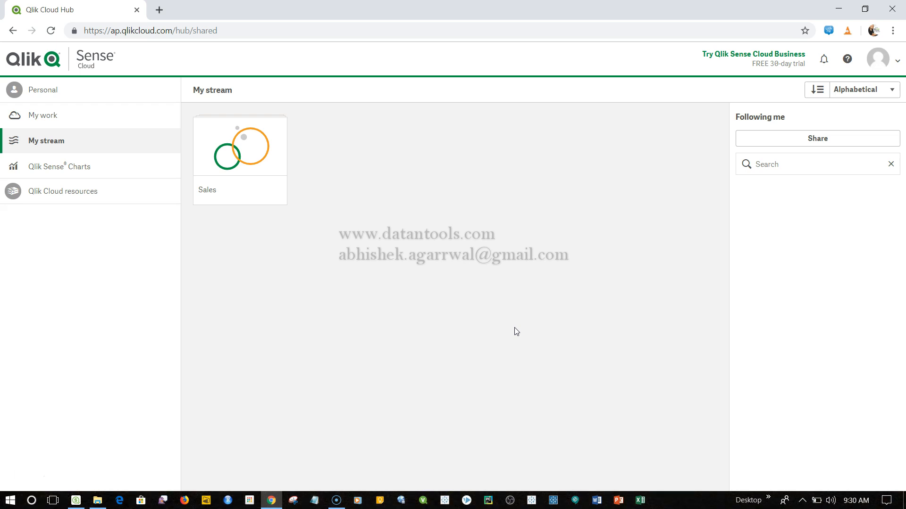
mouse_move(248, 171)
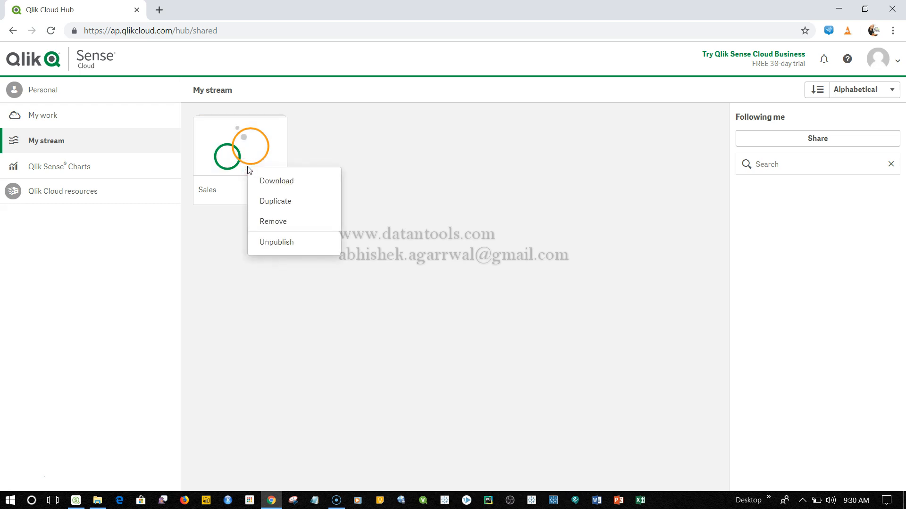
mouse_move(300, 242)
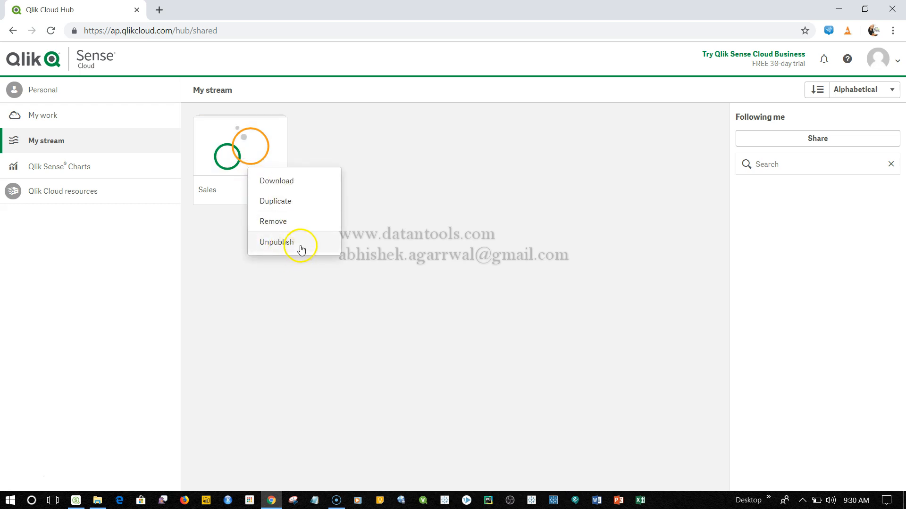
Unpublish Sales from My stream and return to My work showing Sales beside Test.
left_click(277, 243)
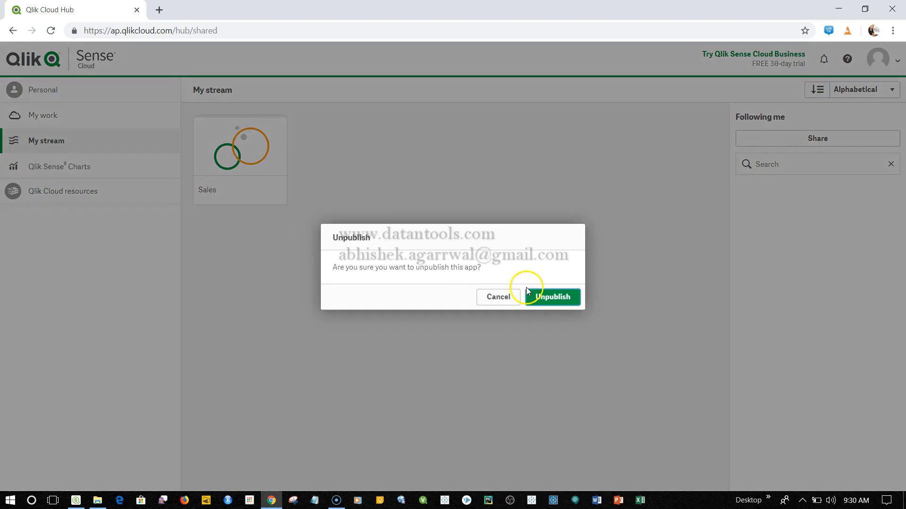
left_click(551, 297)
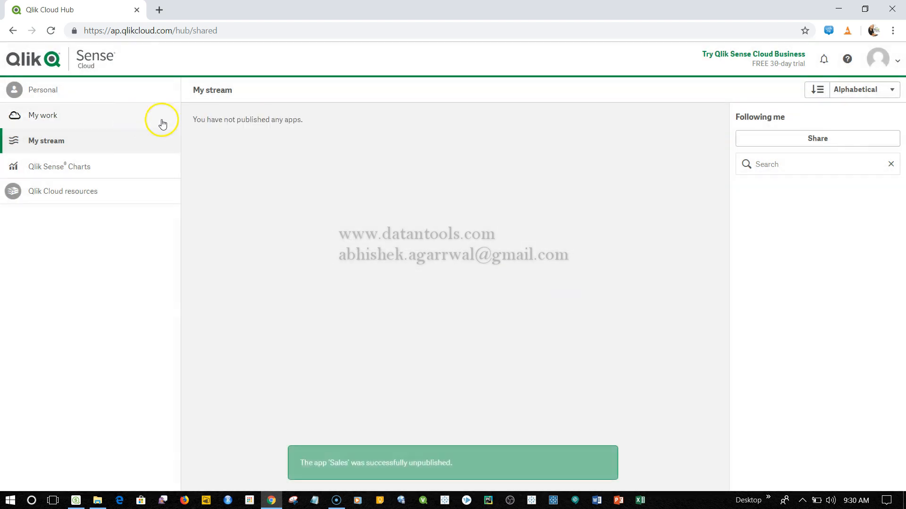
left_click(42, 115)
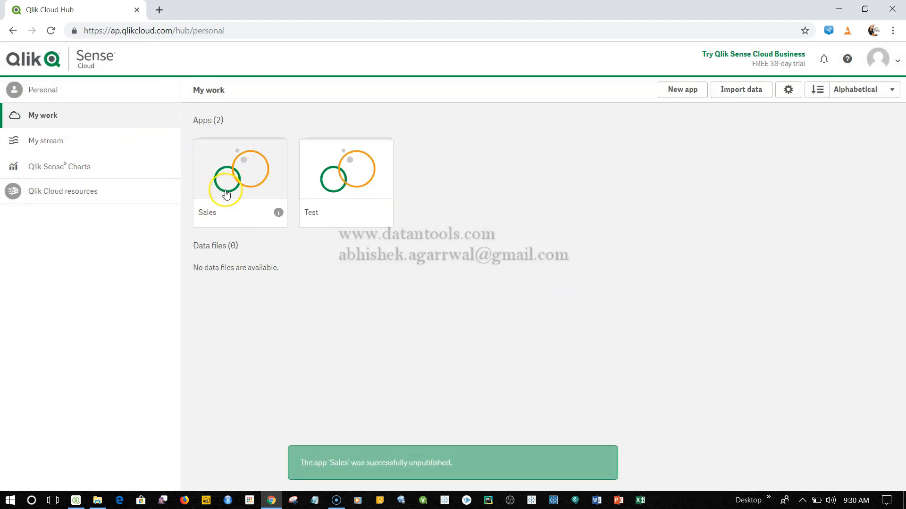
mouse_move(250, 306)
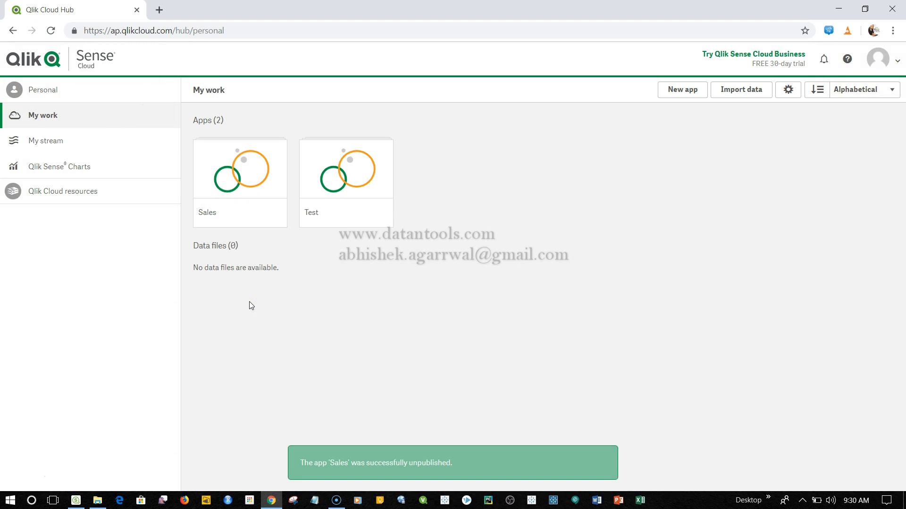